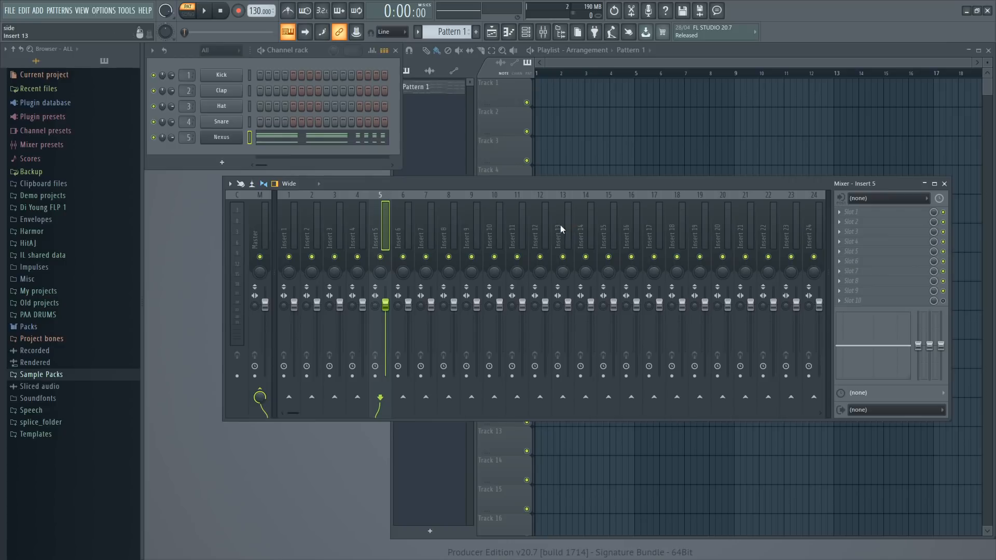
mouse_move(559, 220)
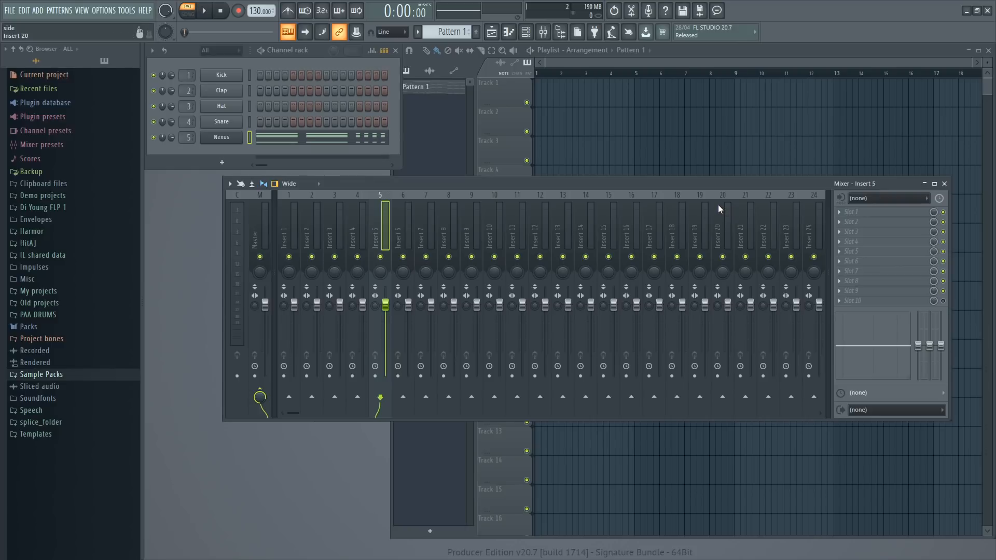
mouse_move(716, 208)
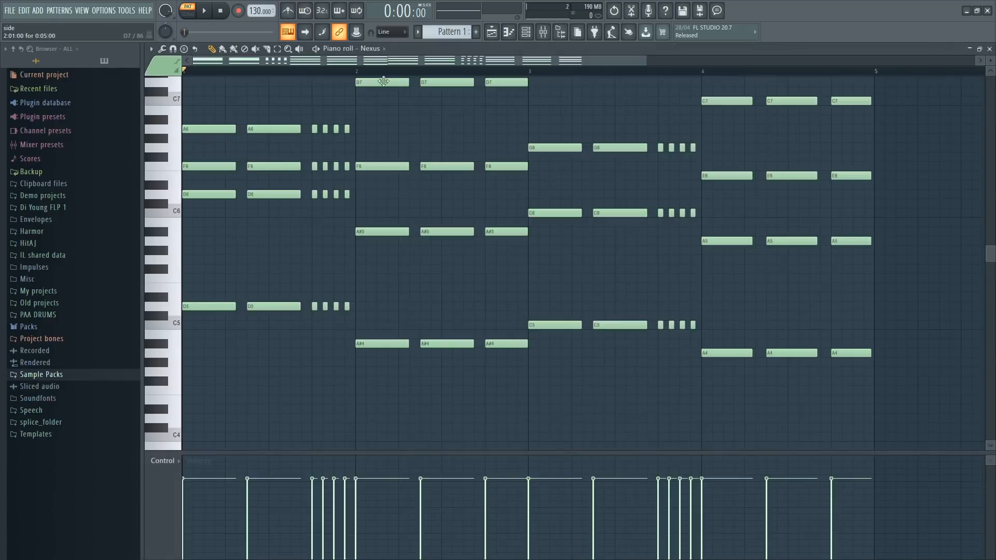
Step: Bring up the effect plugin list for the first slot of mixer insert 5
left_click(204, 11)
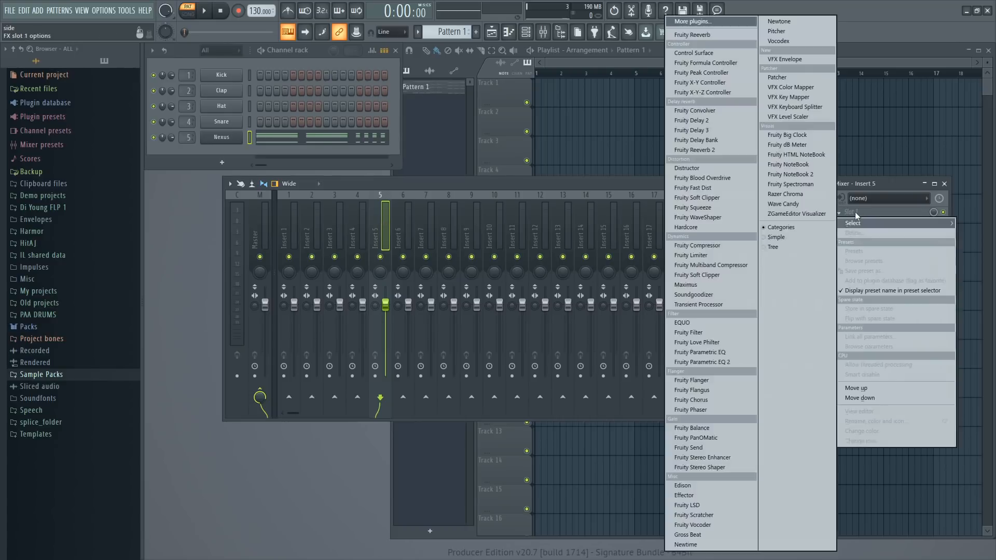
Step: Load Fruity Love Philter into the slot, with oversampling off and the filter type set to Off
left_click(696, 342)
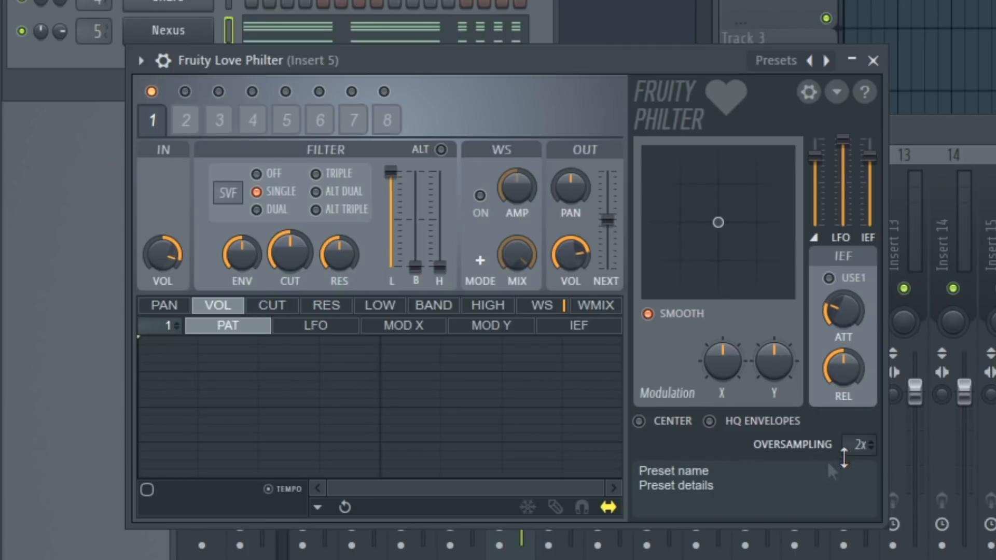
left_click(861, 443)
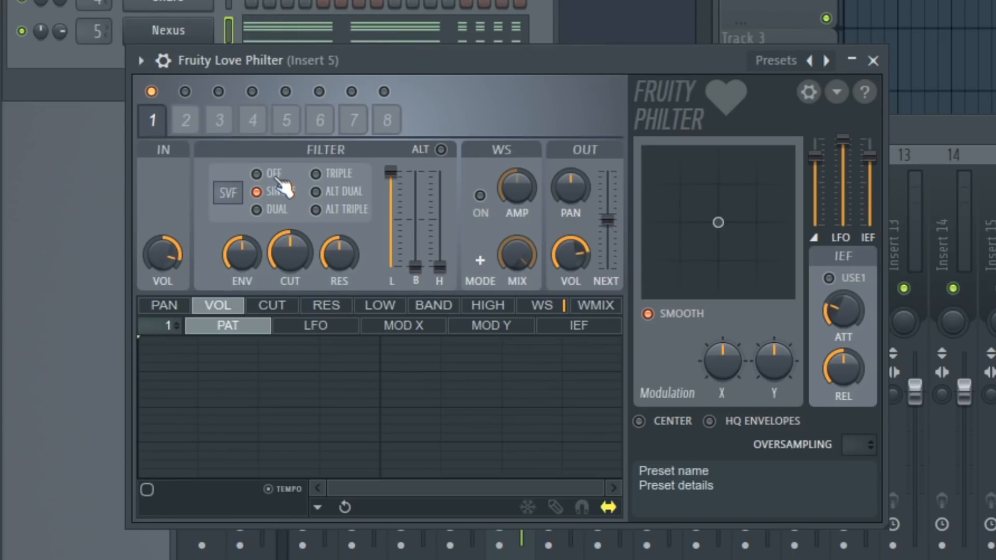
left_click(256, 174)
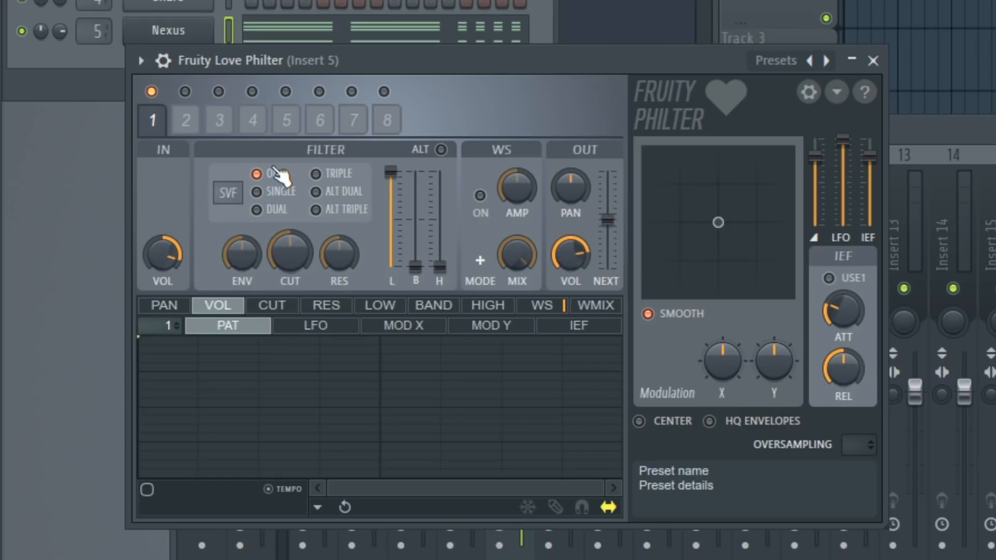
mouse_move(353, 83)
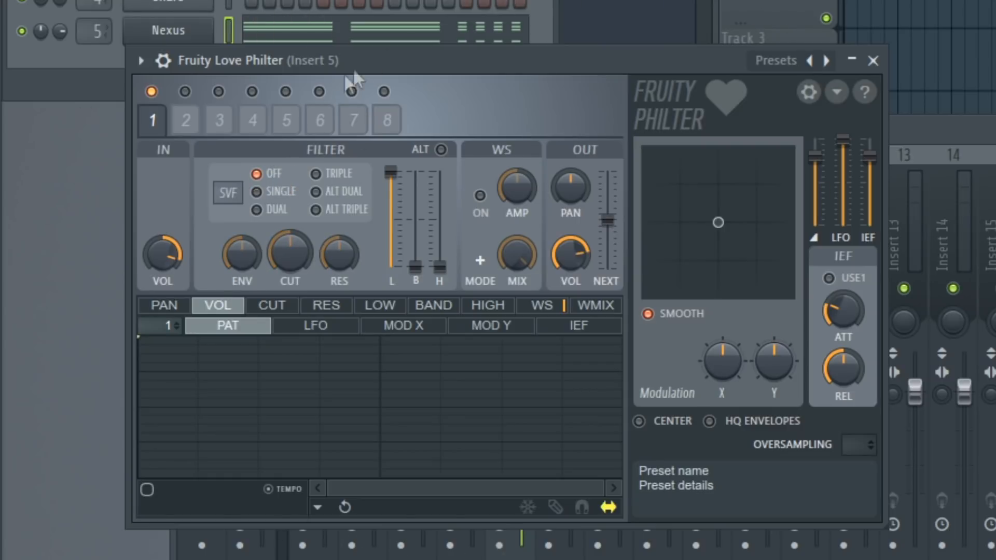
mouse_move(349, 76)
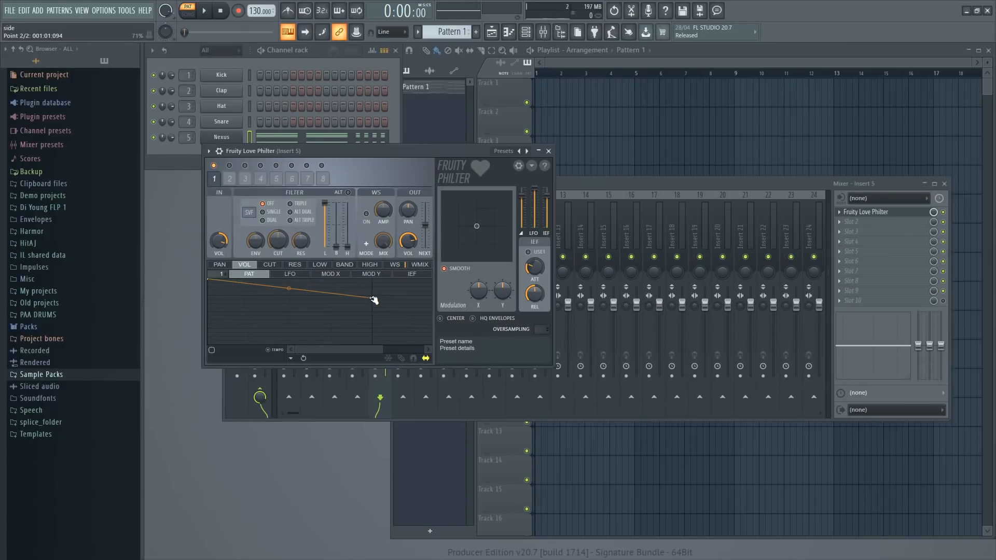
Step: Mark the VOL envelope's last point as Sustain / loop end so the envelope loops
right_click(373, 298)
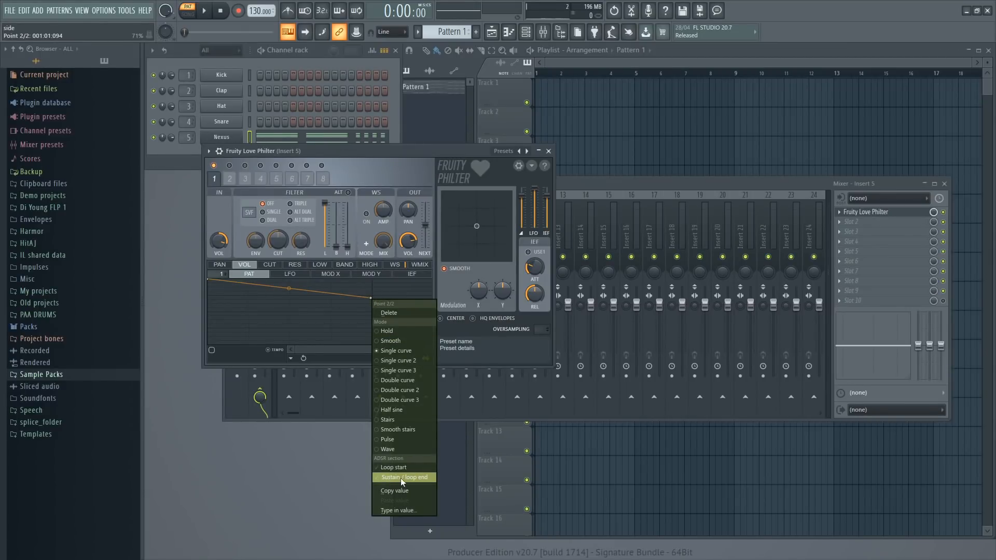
left_click(403, 477)
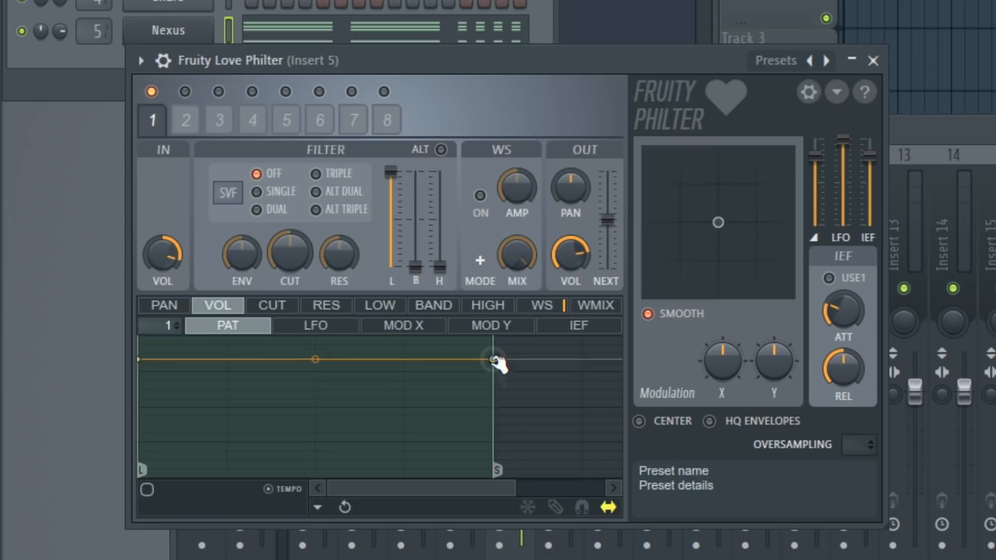
Step: Drag the VOL envelope points into a straight rise to a peak near the end, starting and ending at silence
left_click_drag(493, 359, 493, 419)
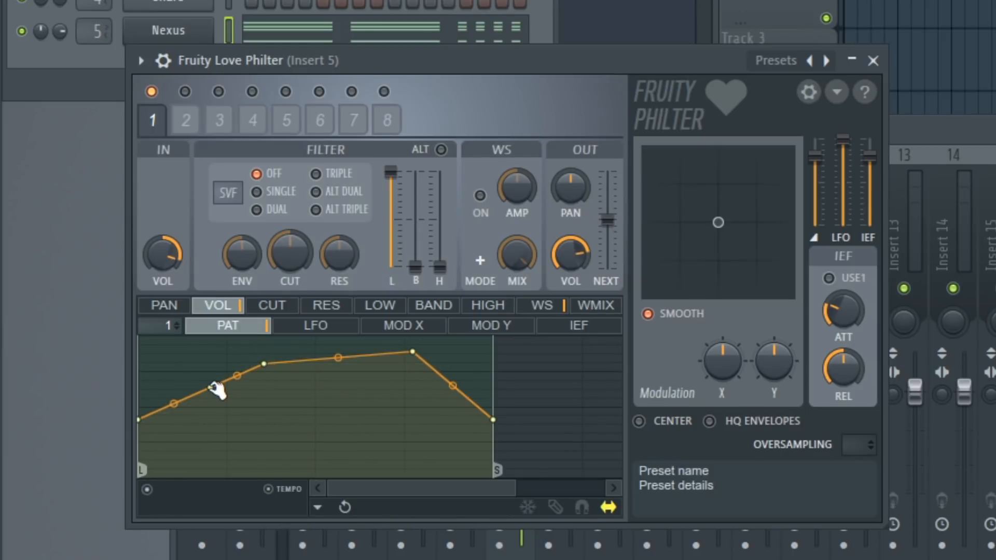
left_click_drag(236, 375, 266, 363)
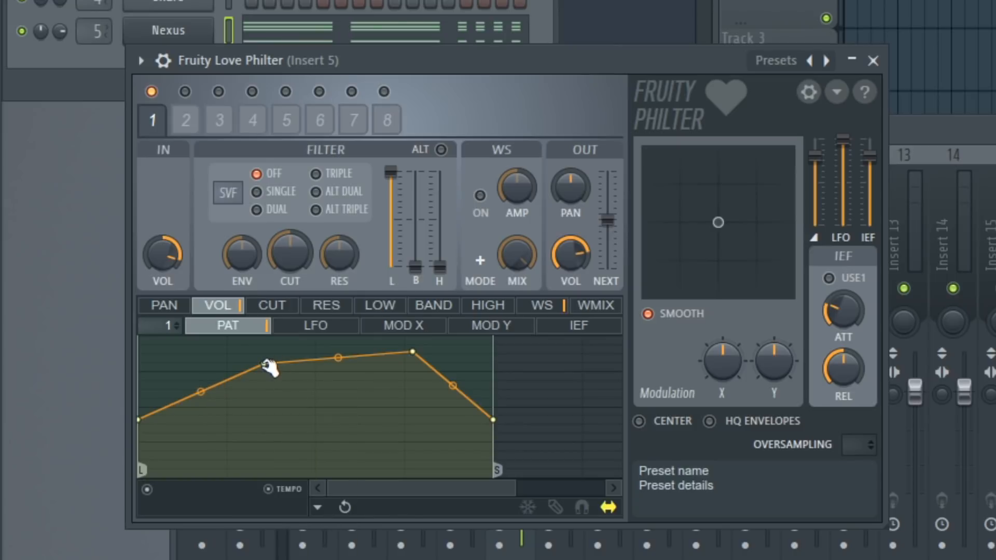
left_click_drag(270, 365, 273, 386)
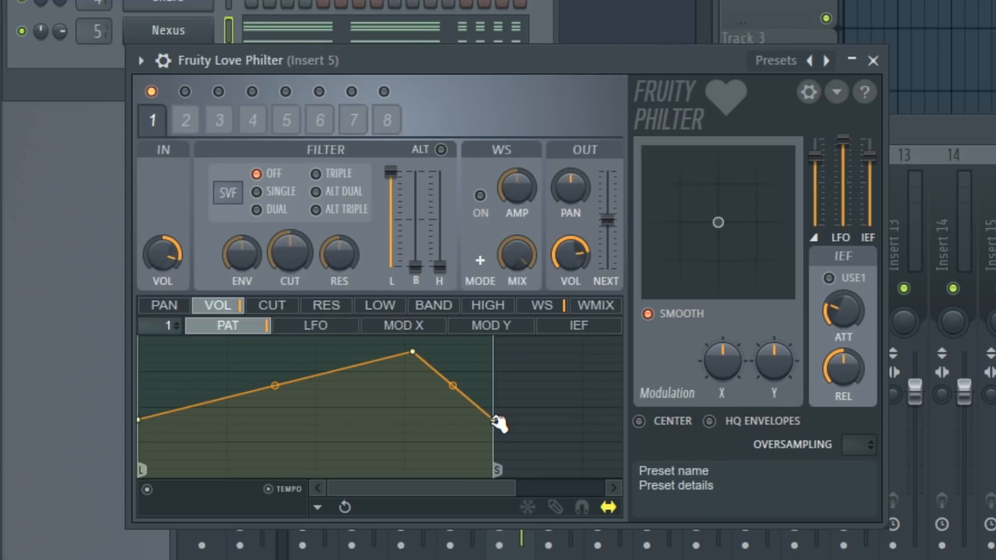
left_click_drag(499, 419, 492, 434)
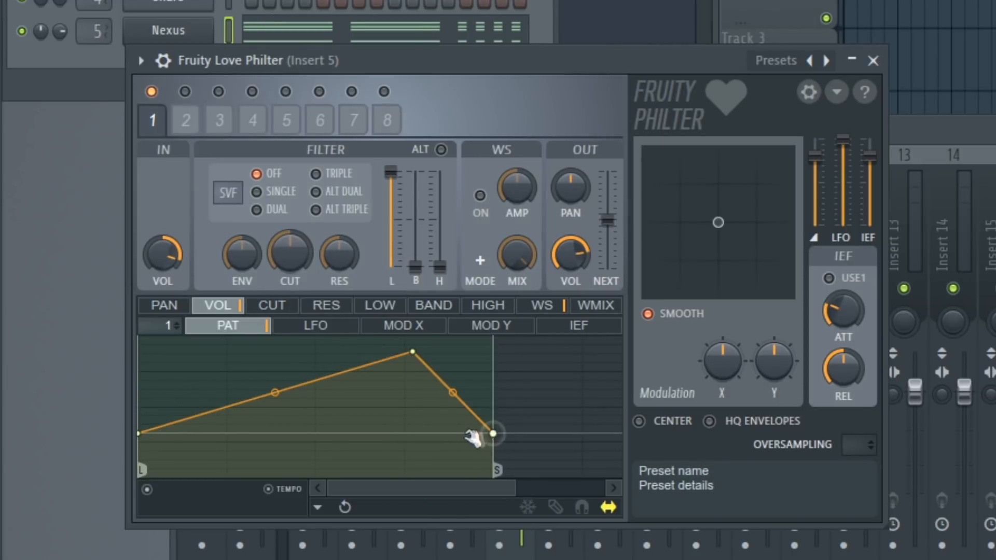
left_click_drag(491, 434, 491, 371)
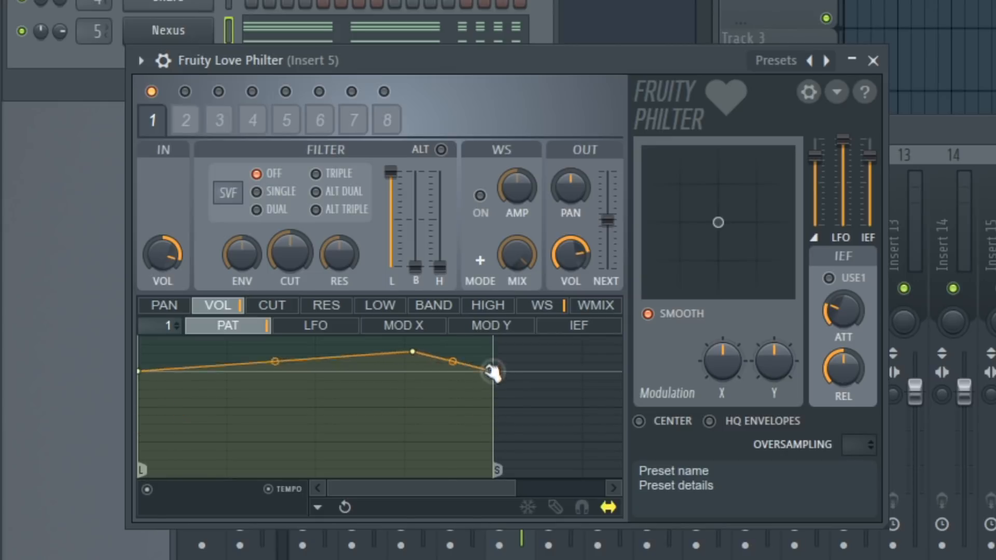
left_click_drag(494, 371, 494, 445)
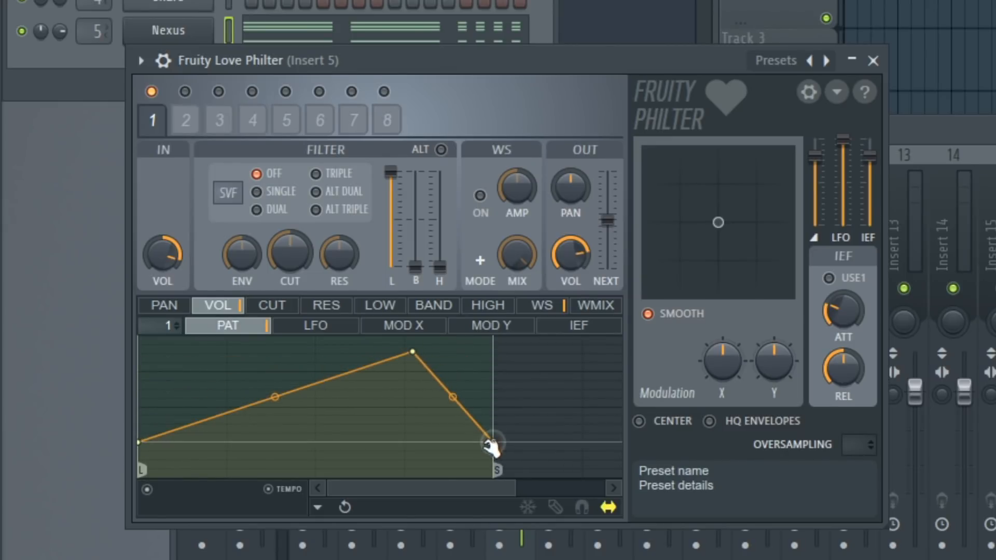
left_click_drag(494, 445, 535, 442)
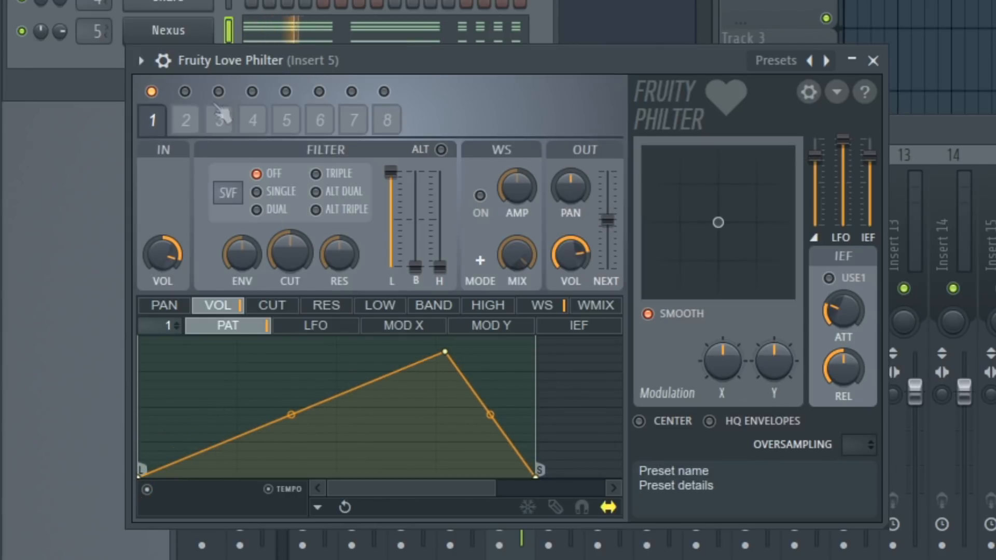
mouse_move(454, 380)
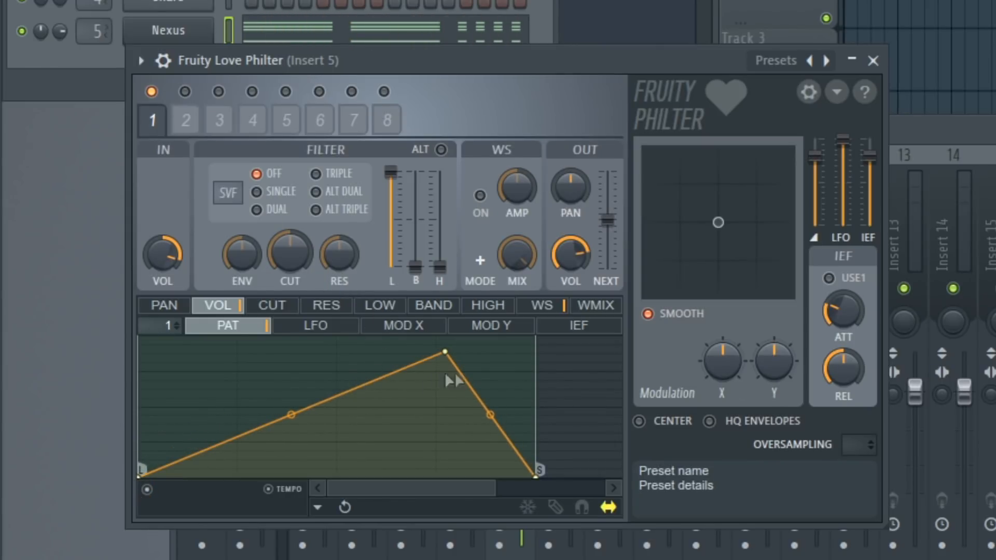
mouse_move(200, 435)
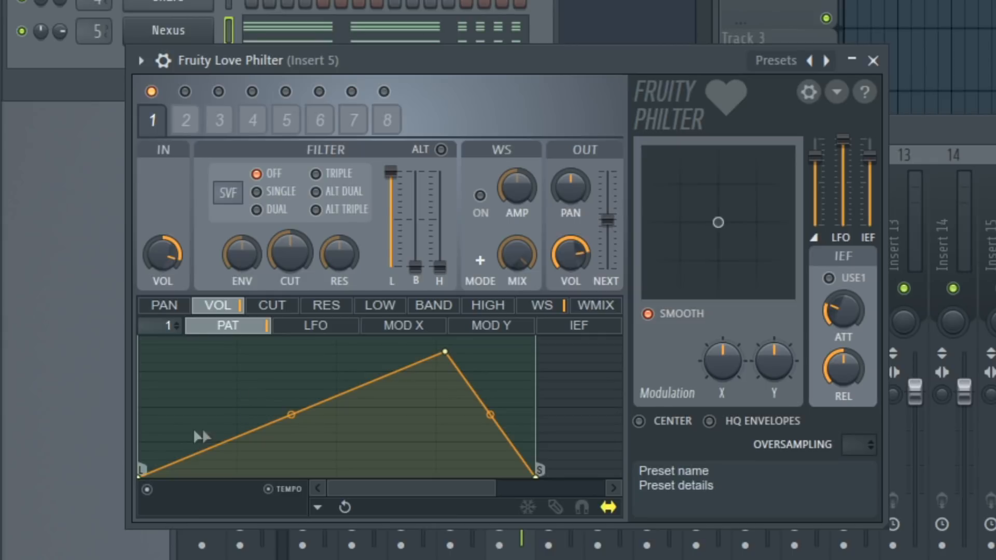
Step: Pull the early envelope point down to silence and lift the middle into a smooth swell to full volume
left_click_drag(487, 413, 491, 406)
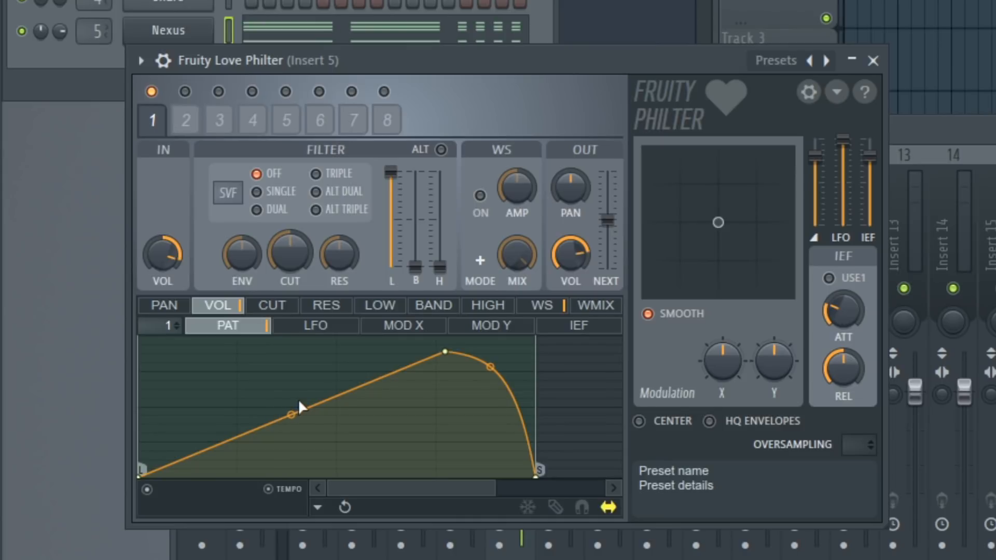
mouse_move(276, 418)
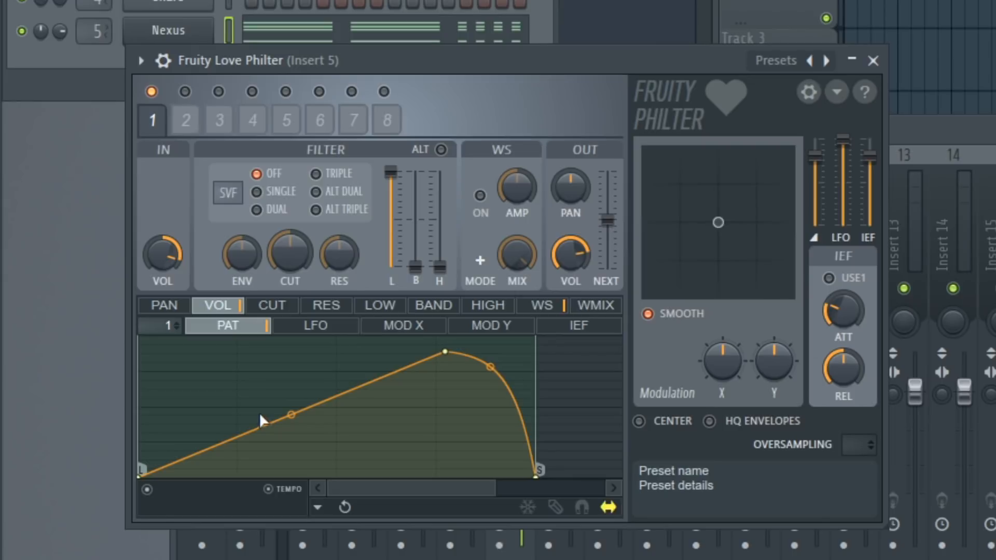
mouse_move(247, 387)
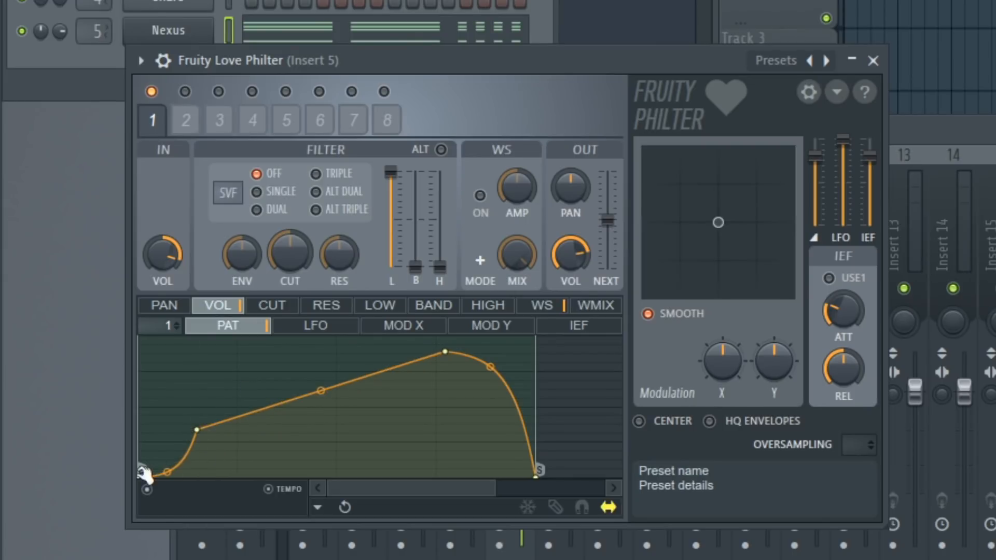
left_click_drag(148, 477, 166, 432)
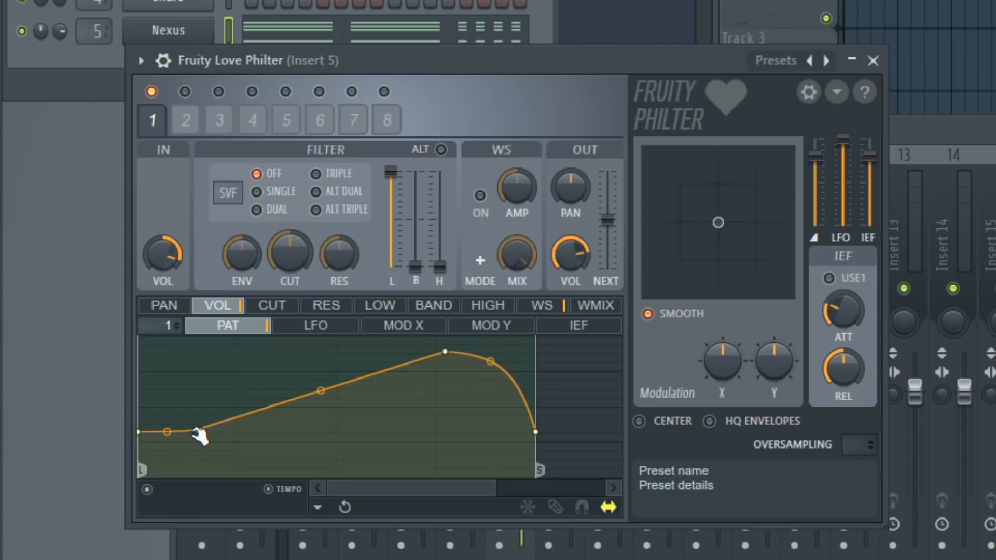
left_click_drag(165, 432, 198, 475)
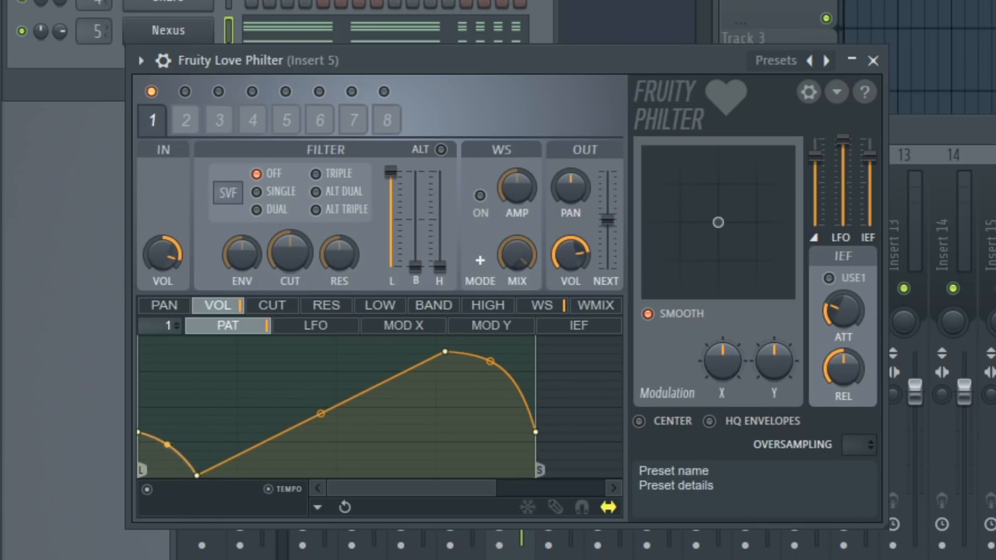
left_click_drag(320, 413, 320, 354)
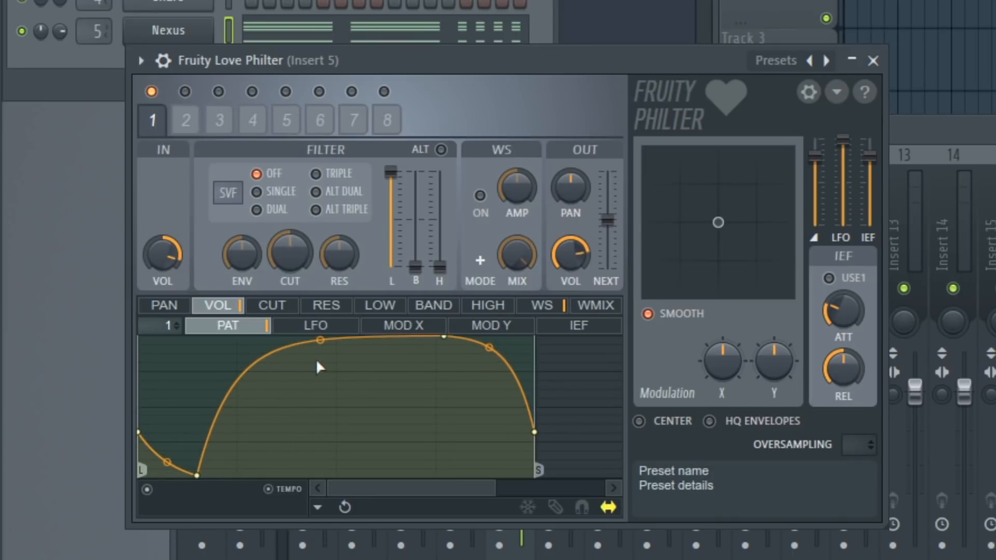
left_click_drag(321, 340, 321, 359)
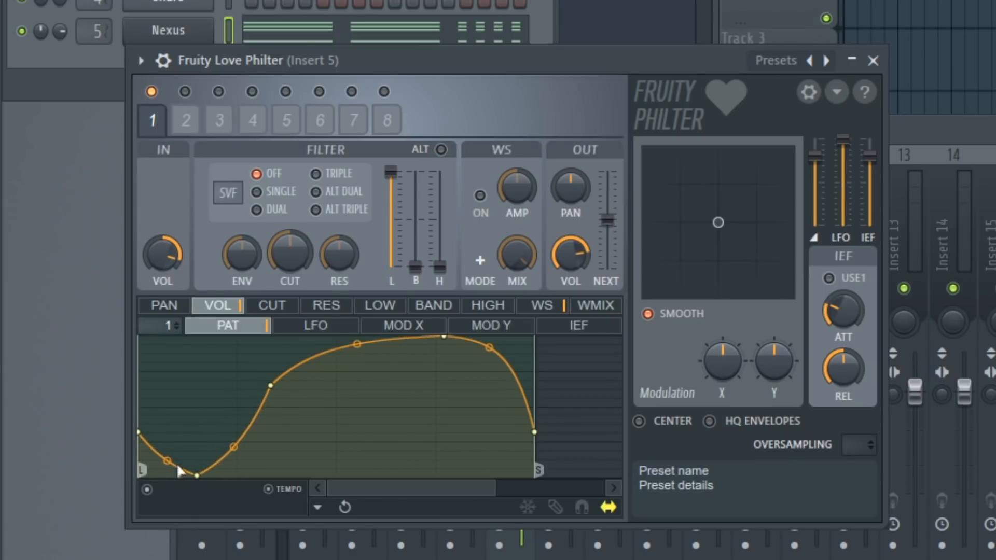
Step: Adjust the envelope's end point so the plateau drops off at the loop end
left_click_drag(534, 432, 515, 431)
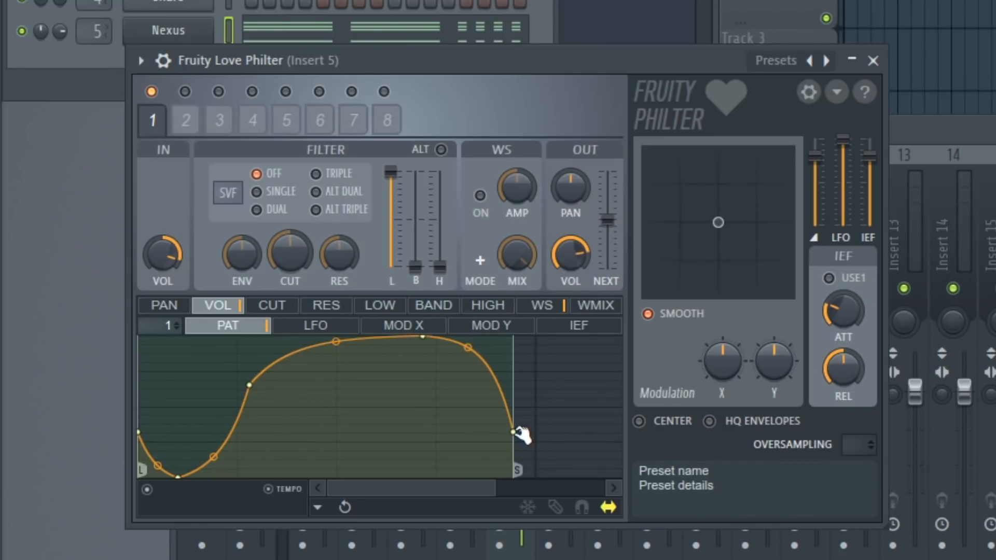
left_click_drag(514, 431, 535, 442)
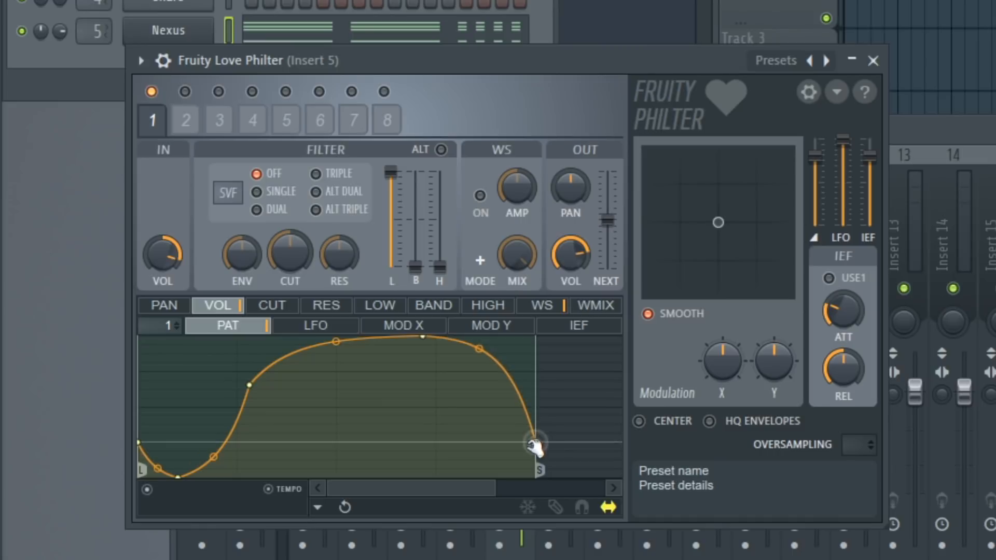
left_click_drag(535, 442, 538, 422)
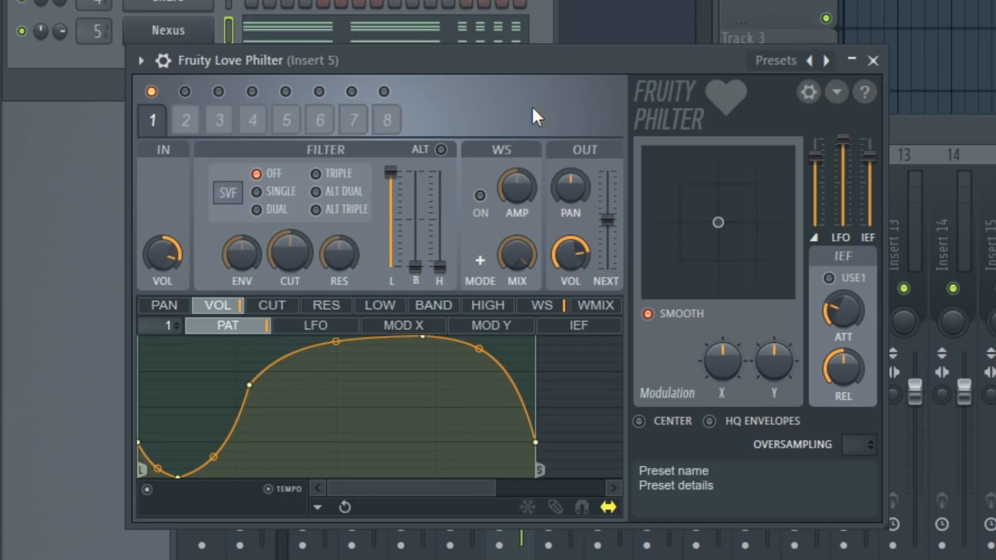
left_click_drag(477, 349, 479, 348)
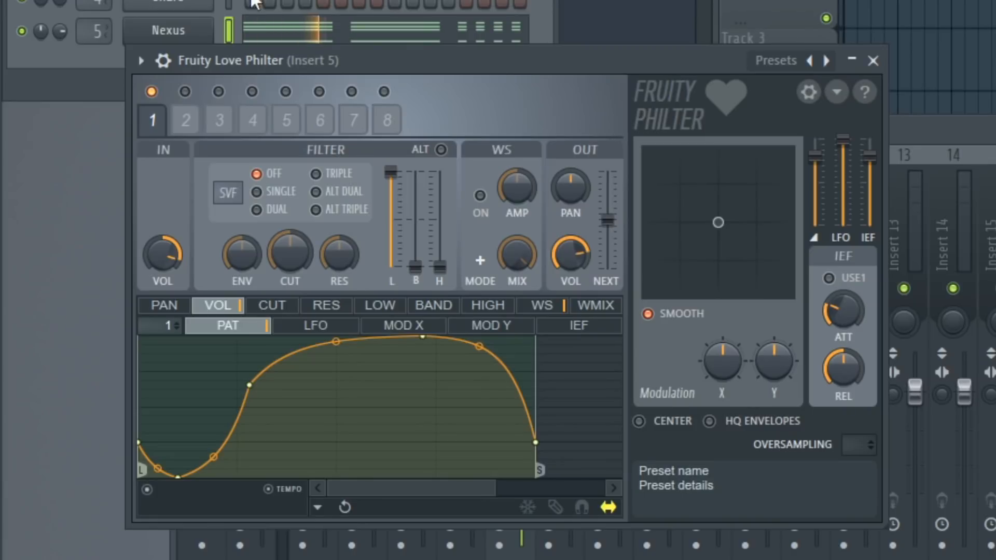
mouse_move(405, 123)
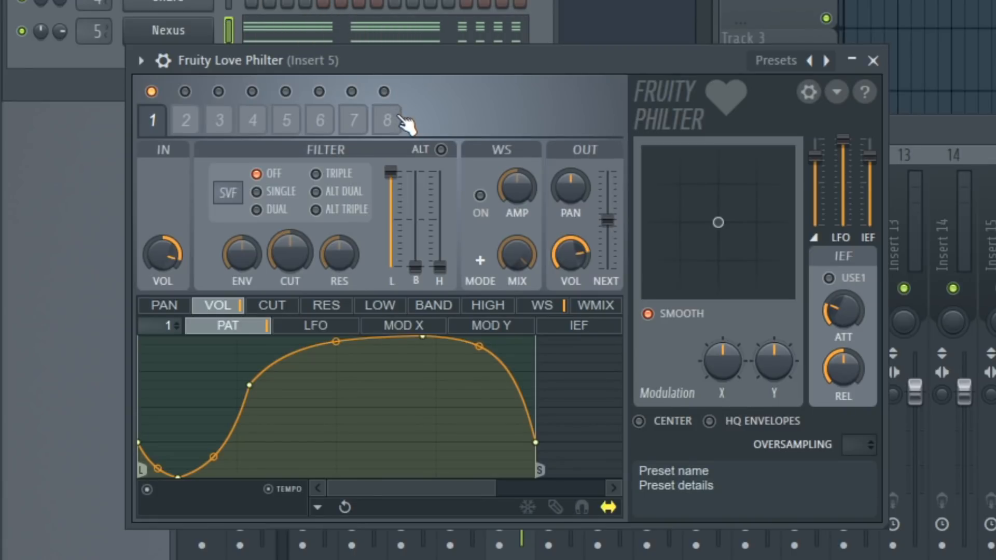
mouse_move(391, 137)
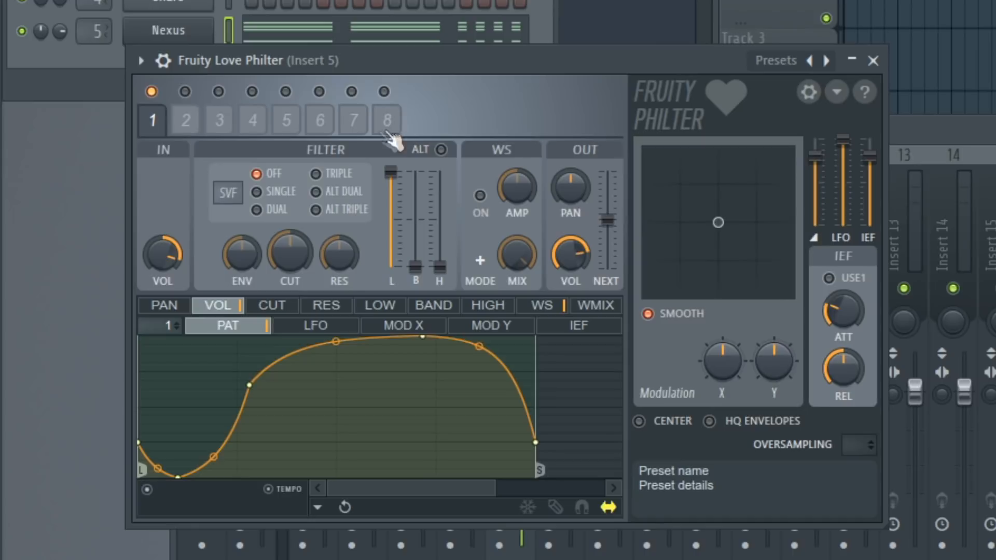
mouse_move(397, 147)
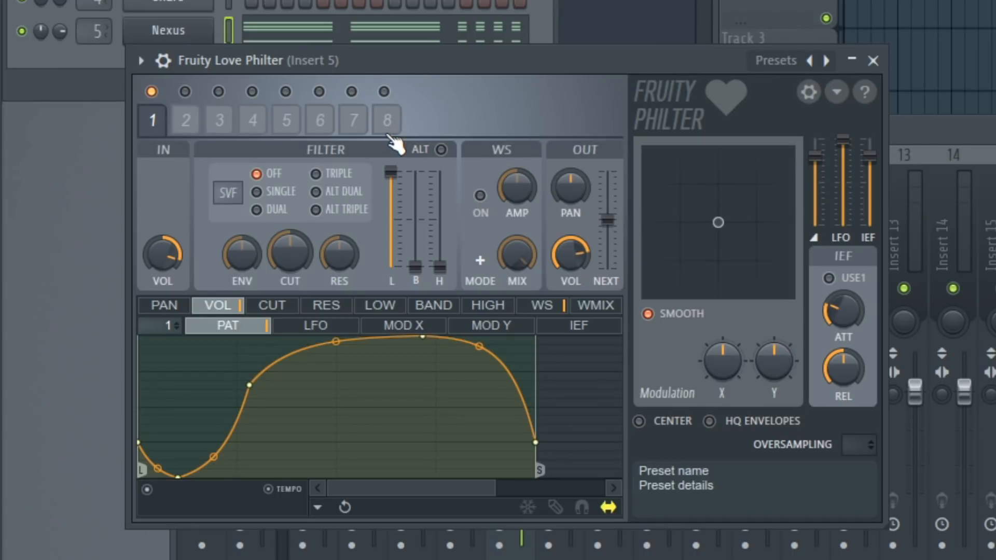
mouse_move(375, 430)
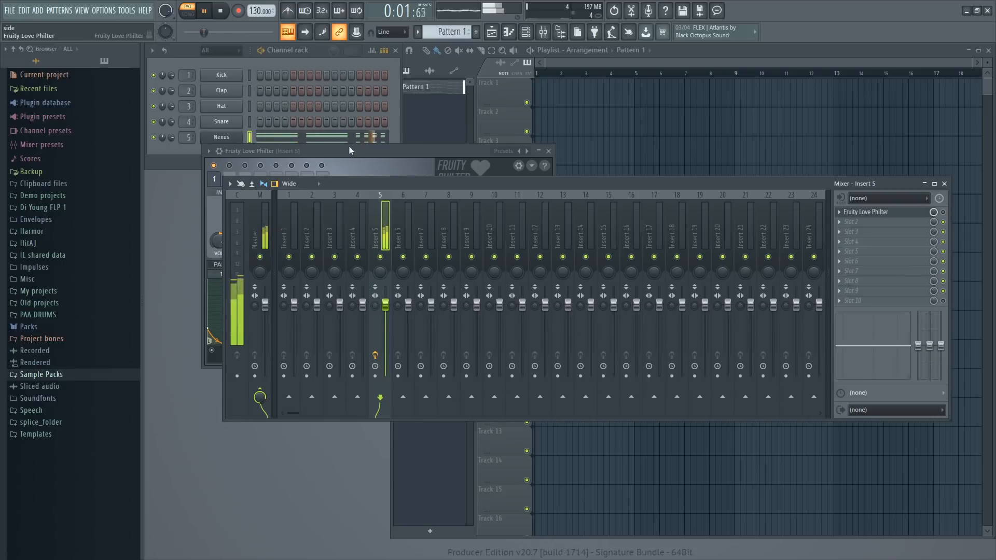
left_click(547, 150)
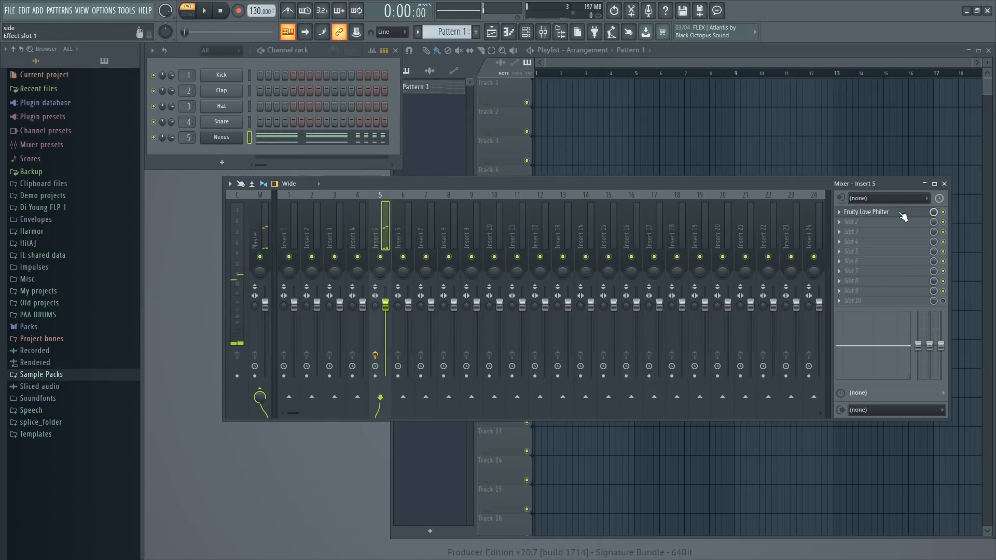
left_click(865, 211)
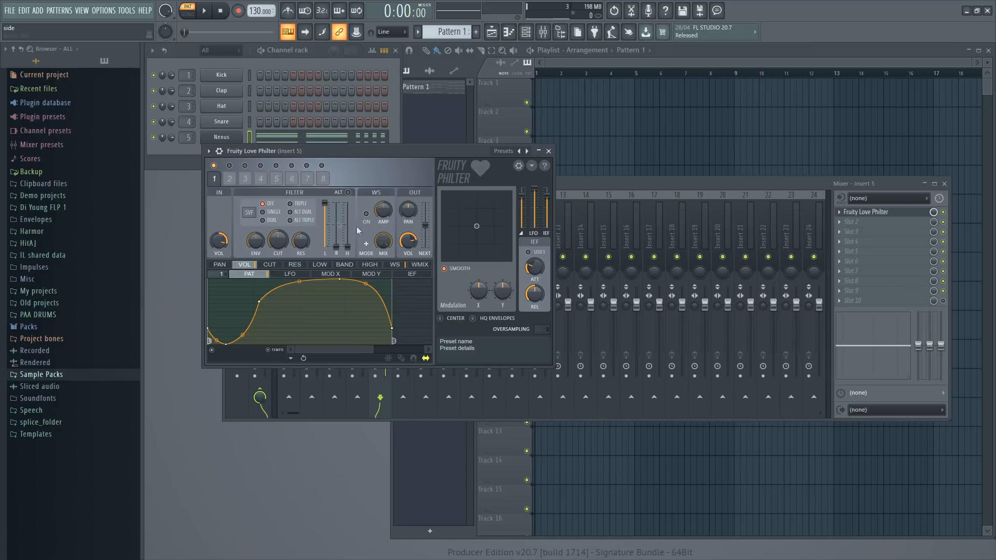
Step: Audition the Sidechain Big preset, then step to Sidechain Classic Smooth
left_click(209, 152)
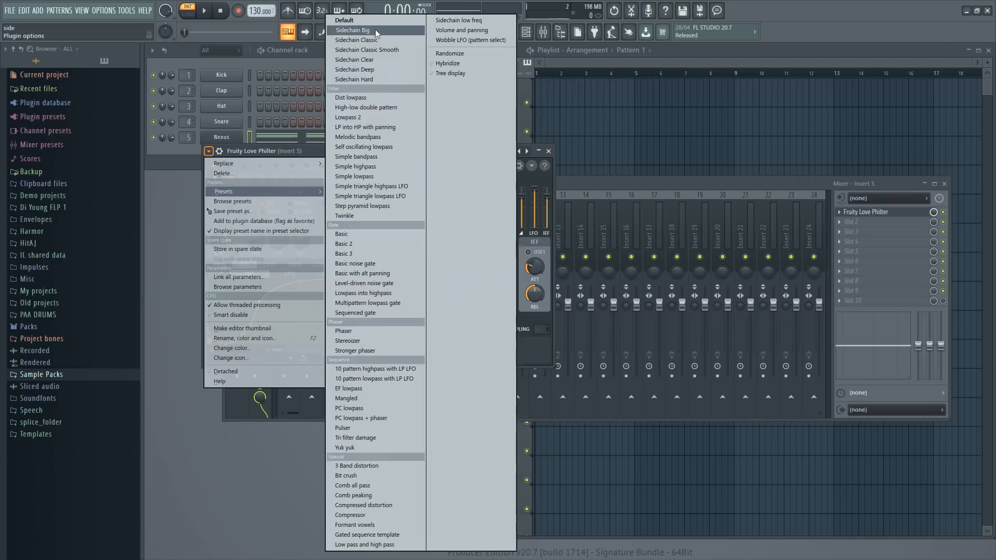
left_click(353, 30)
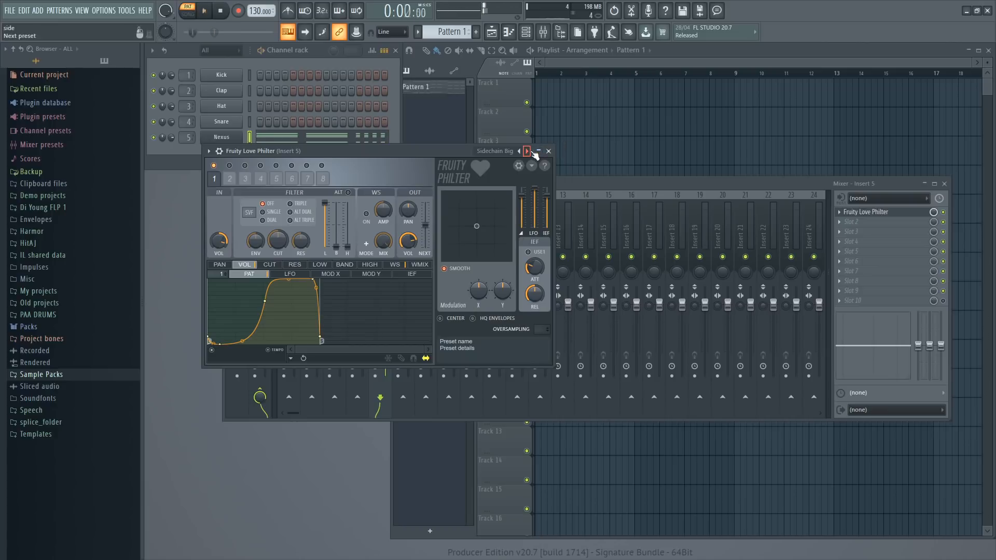
left_click(527, 151)
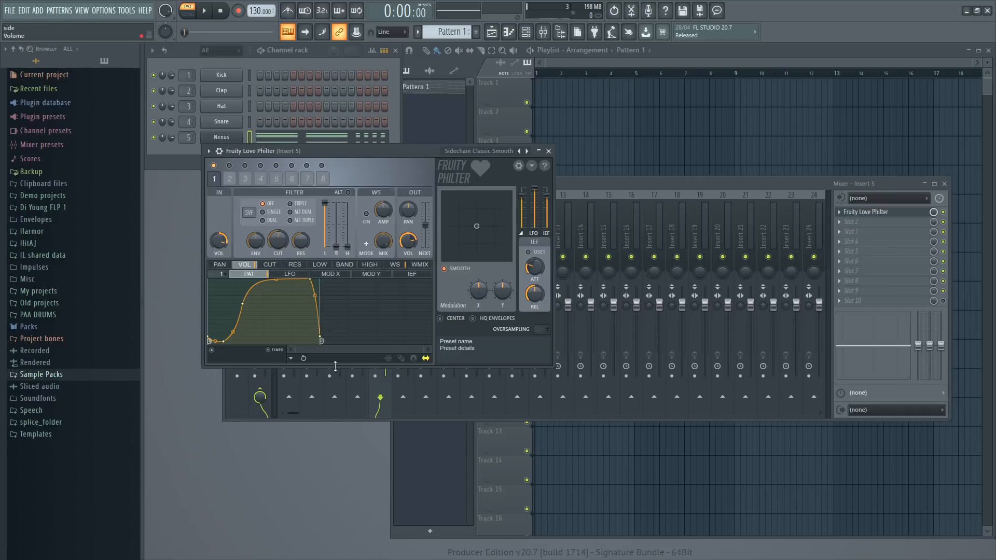
Step: Load the Sidechain Hard preset from the plugin's preset list
left_click(186, 11)
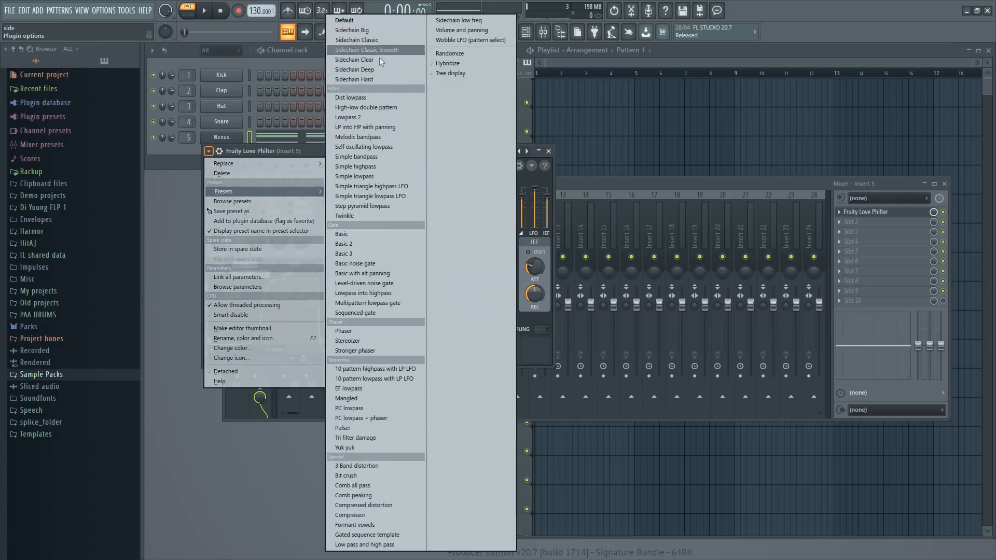
left_click(354, 79)
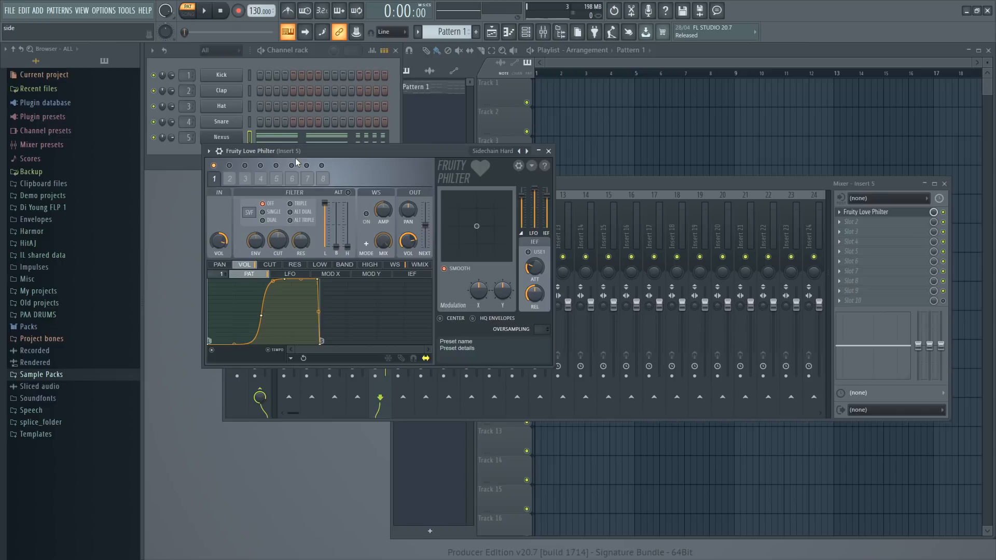